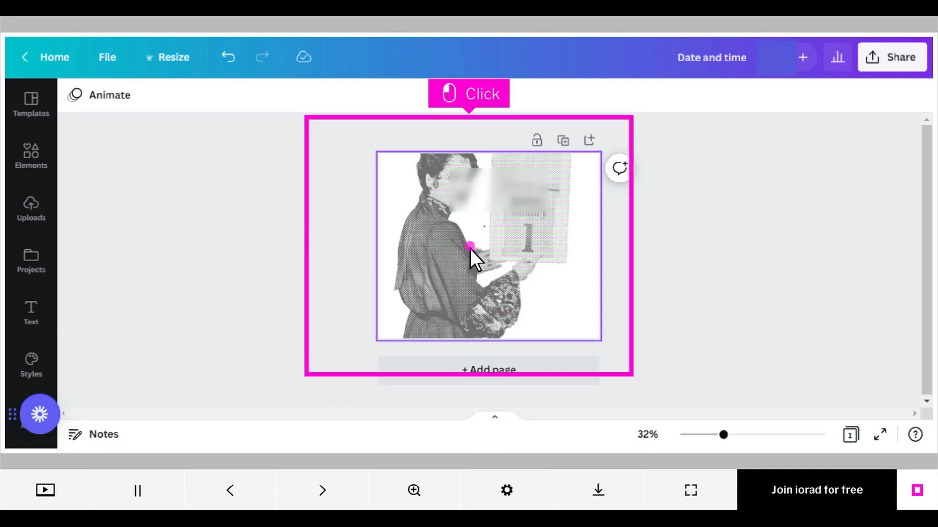
Select the photo on the canvas so its image editing toolbar appears.
{"action": "left_click", "coordinate": [469, 246]}
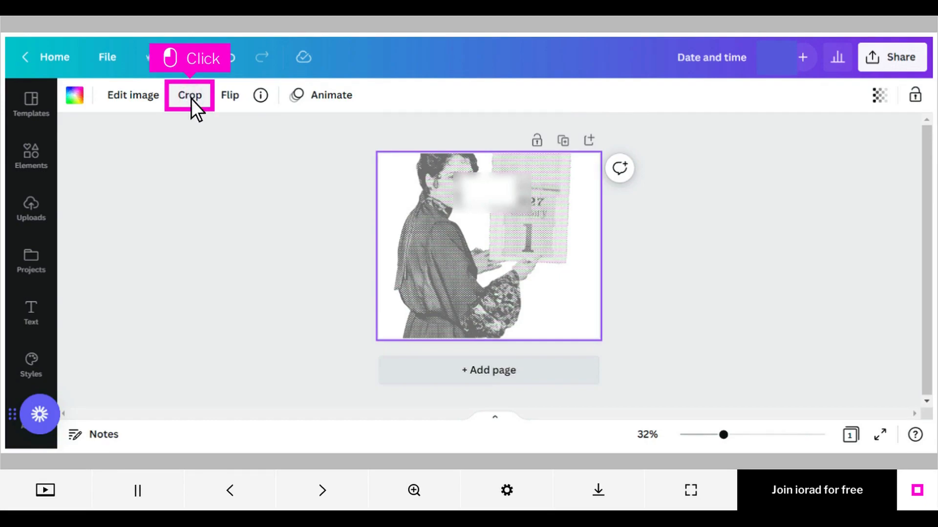
Crop the photo to fill the page edge to edge and confirm with Done.
{"action": "left_click", "coordinate": [188, 94]}
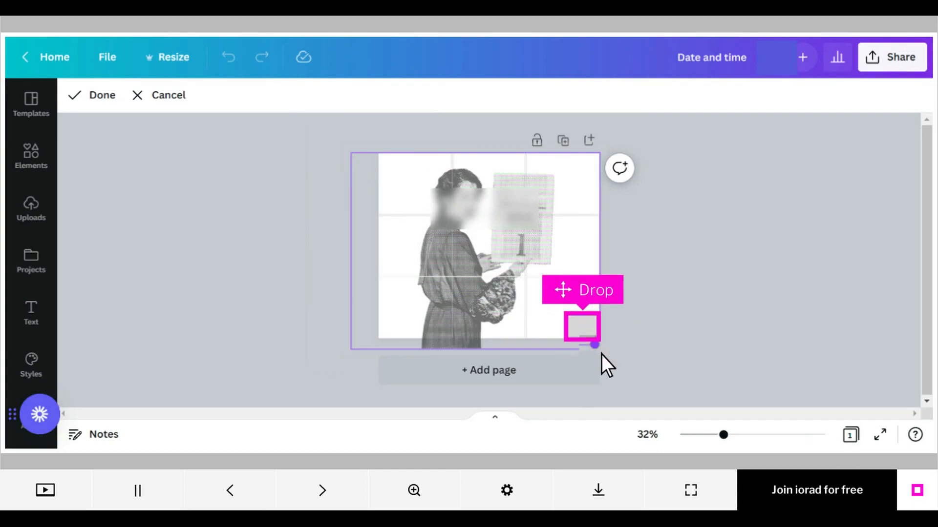
{"action": "mouse_move", "coordinate": [589, 340]}
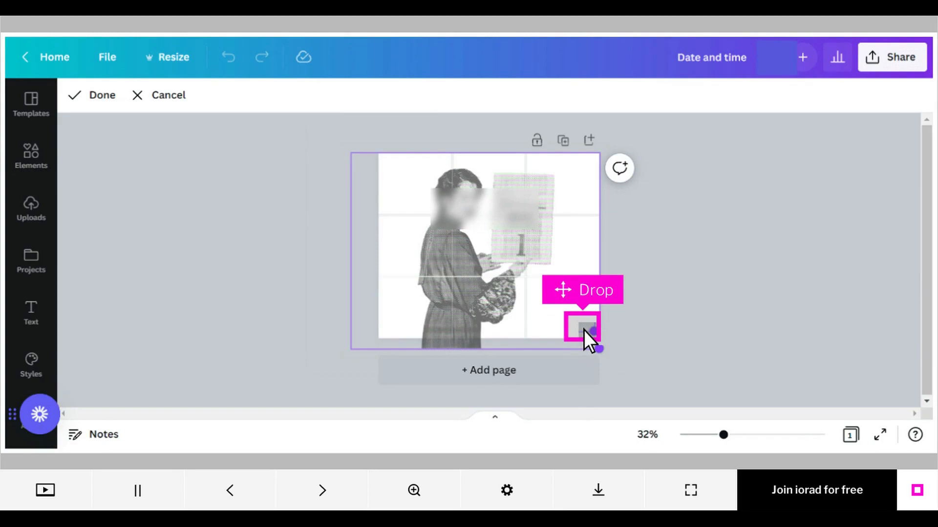
{"action": "left_click", "coordinate": [101, 94]}
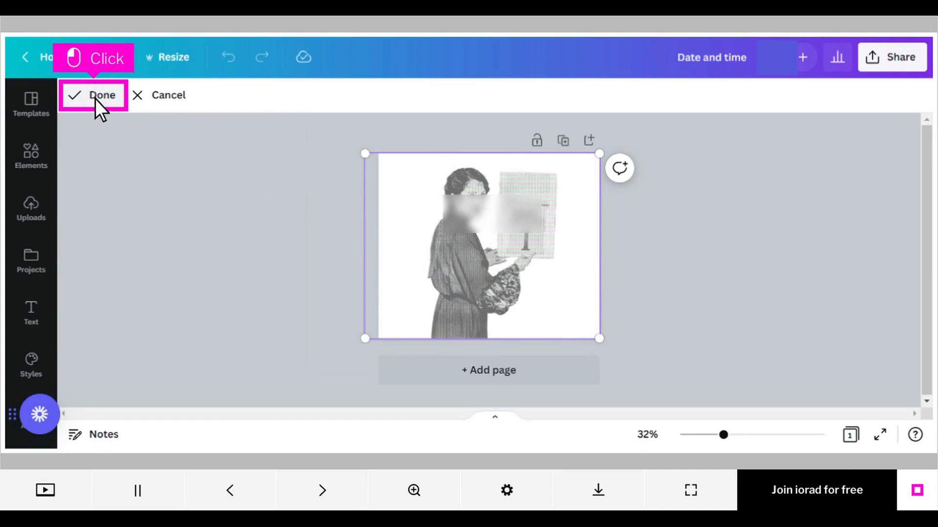
{"action": "left_click", "coordinate": [93, 95]}
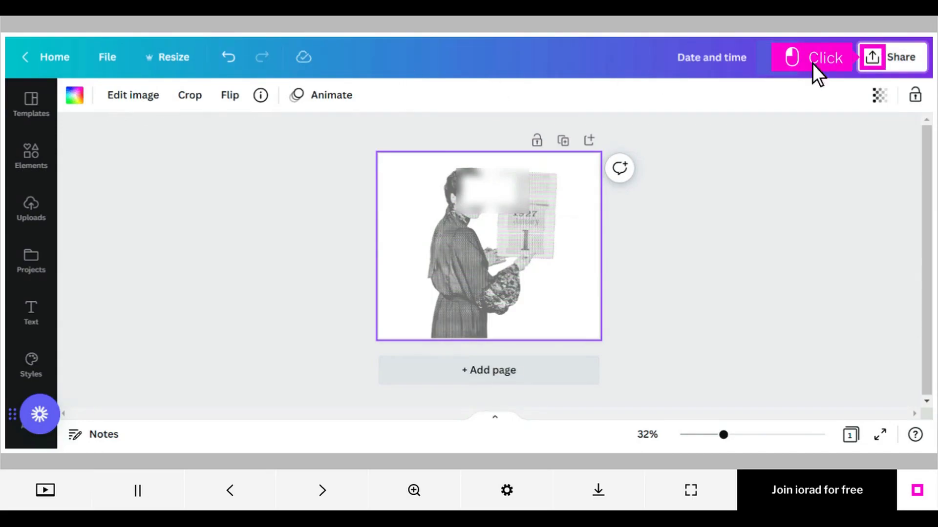
Download the design via Share as a PNG file.
{"action": "left_click", "coordinate": [892, 57]}
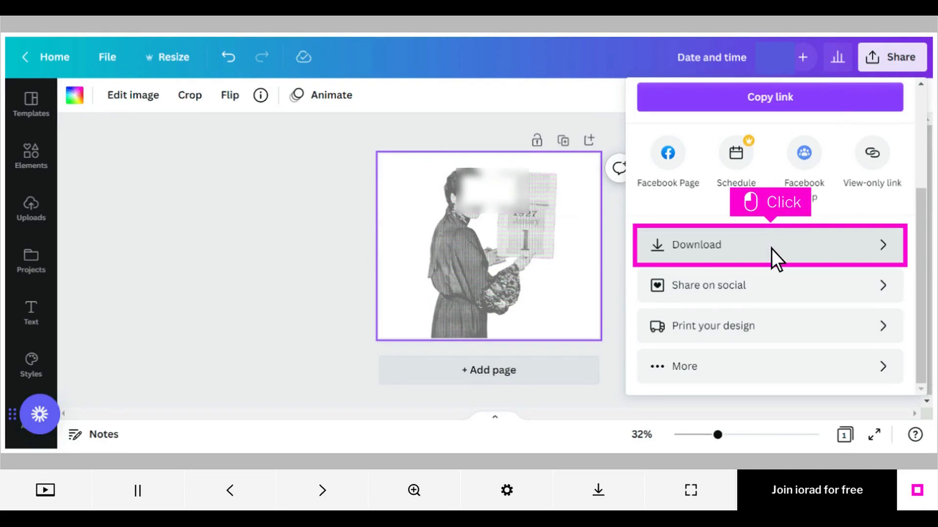
{"action": "left_click", "coordinate": [770, 244]}
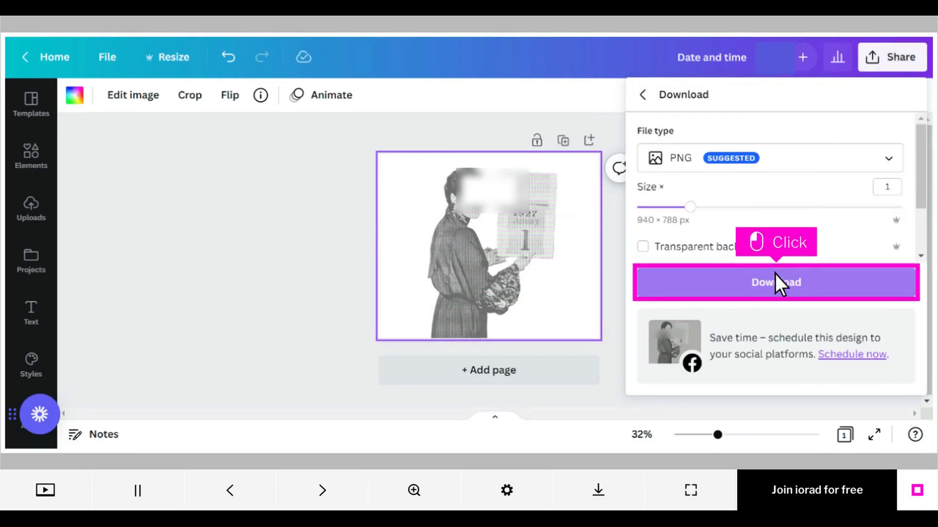
{"action": "left_click", "coordinate": [774, 283]}
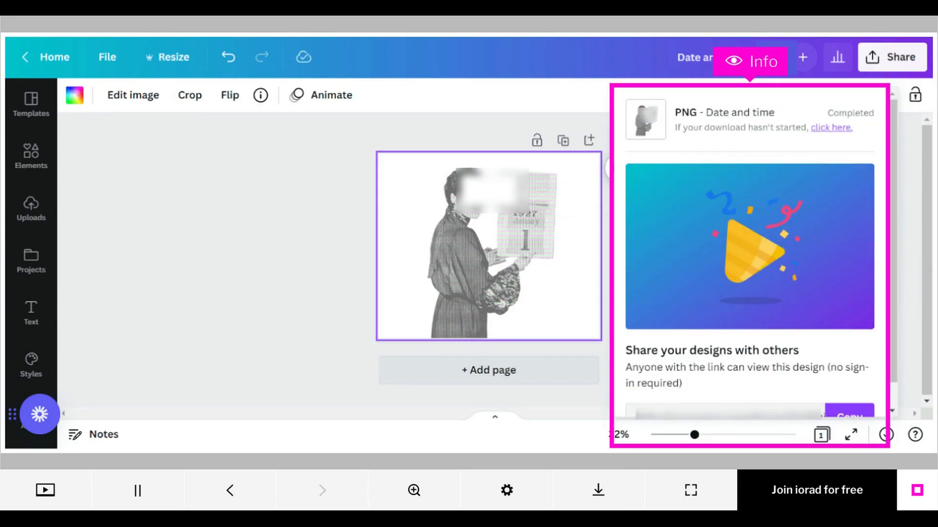